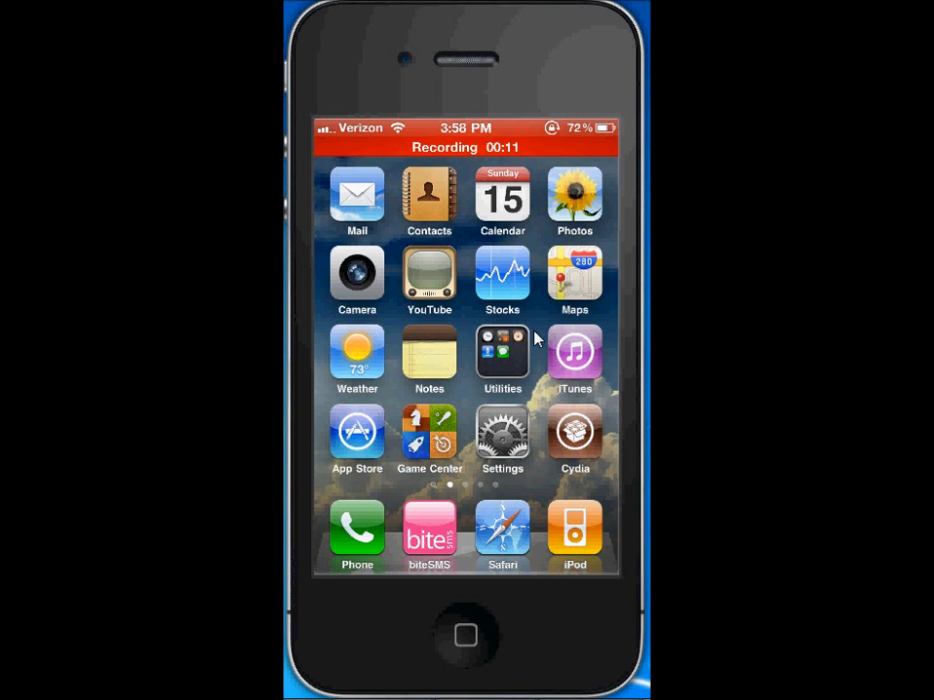
Toggle the SublimeLockHD theme off and back on in WinterBoard's theme list, then return home.
scroll(left, 3)
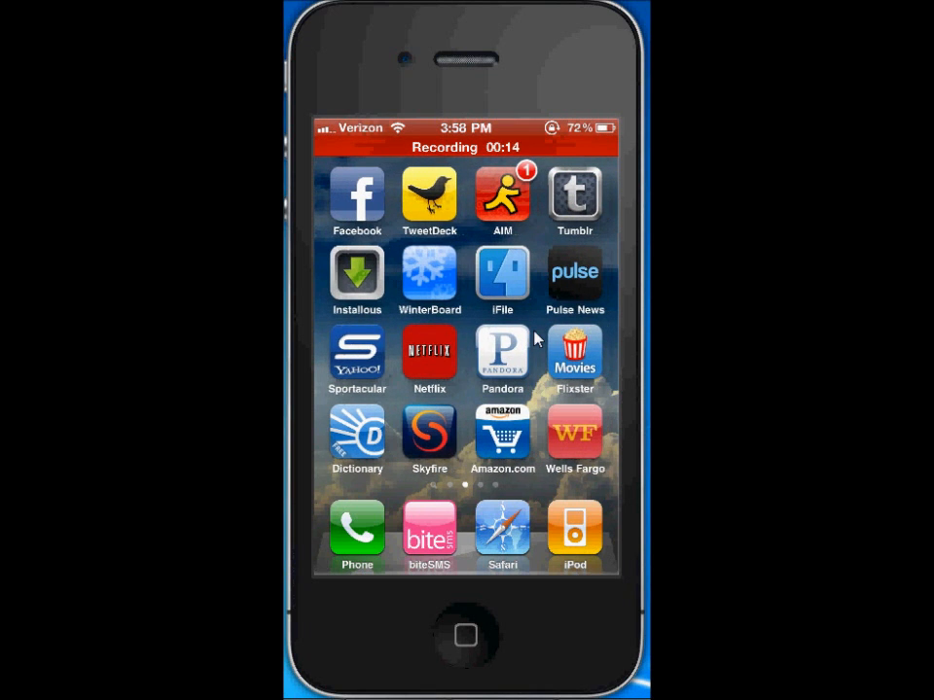
click(428, 272)
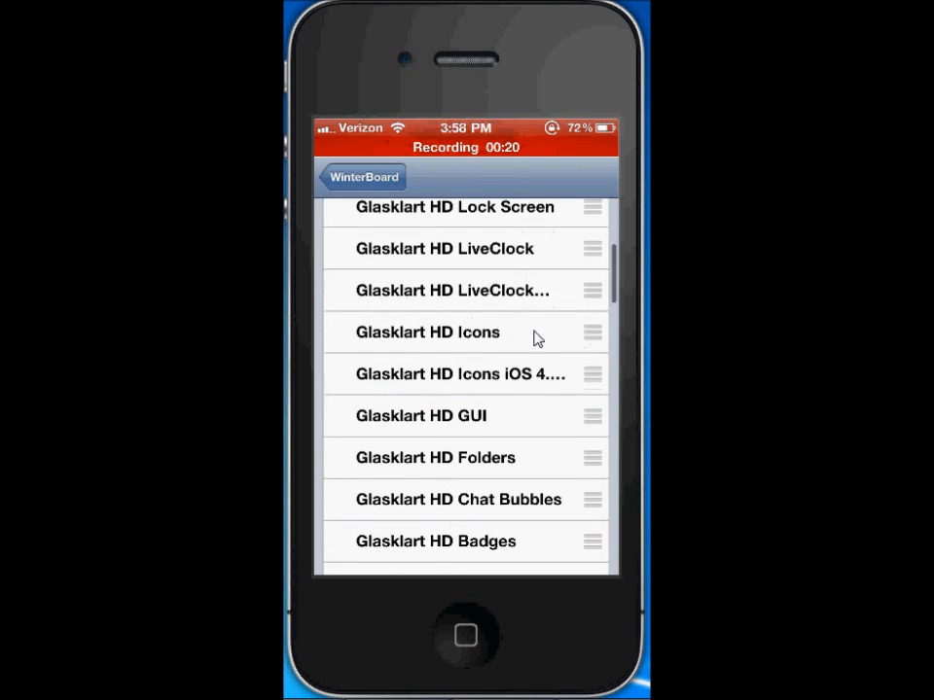
scroll(down, 3)
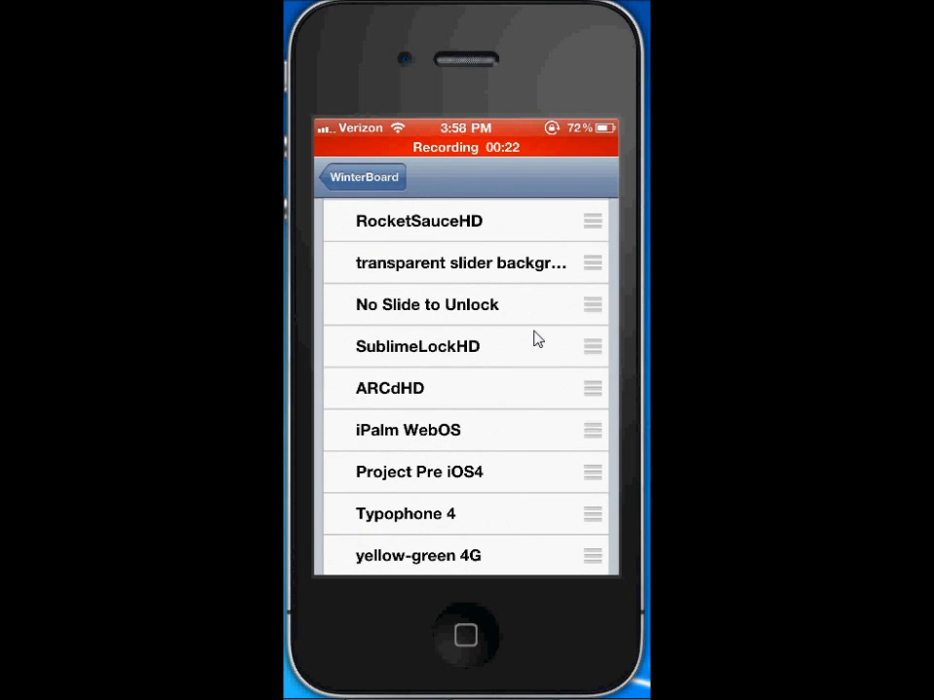
scroll(down, 3)
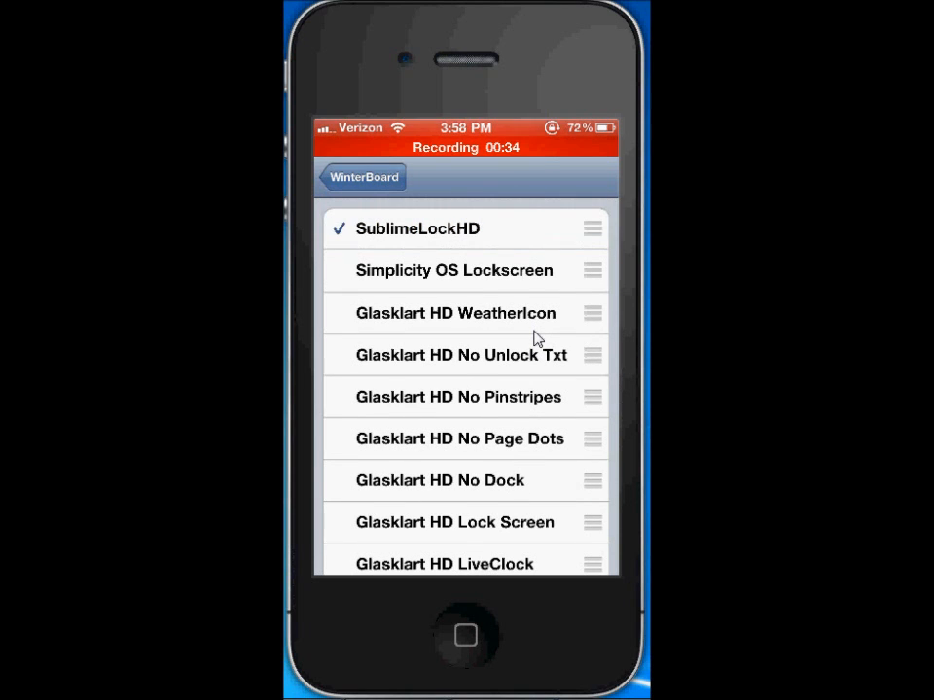
click(418, 230)
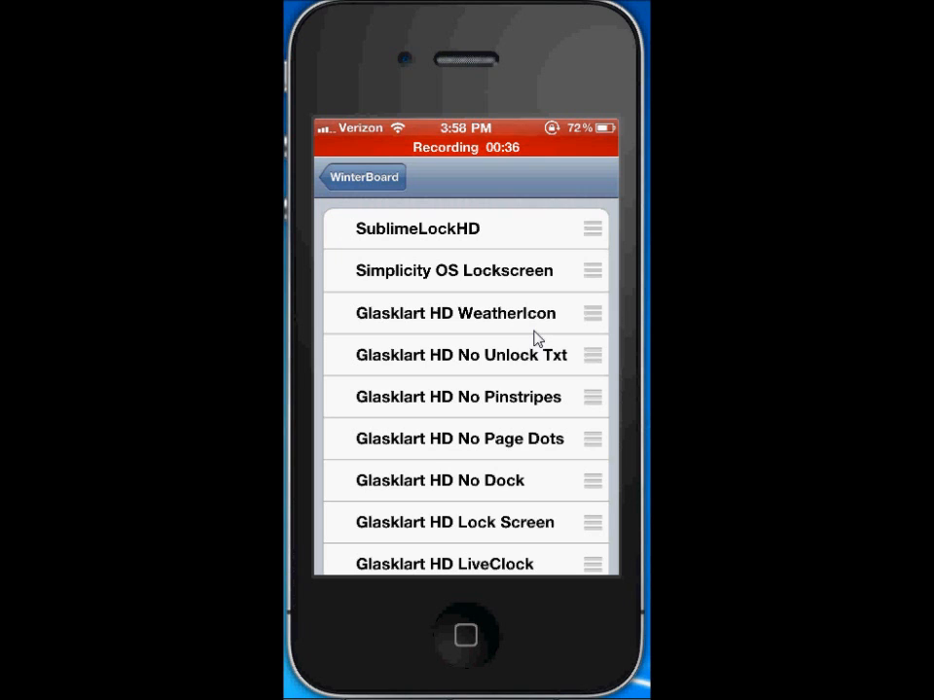
click(361, 175)
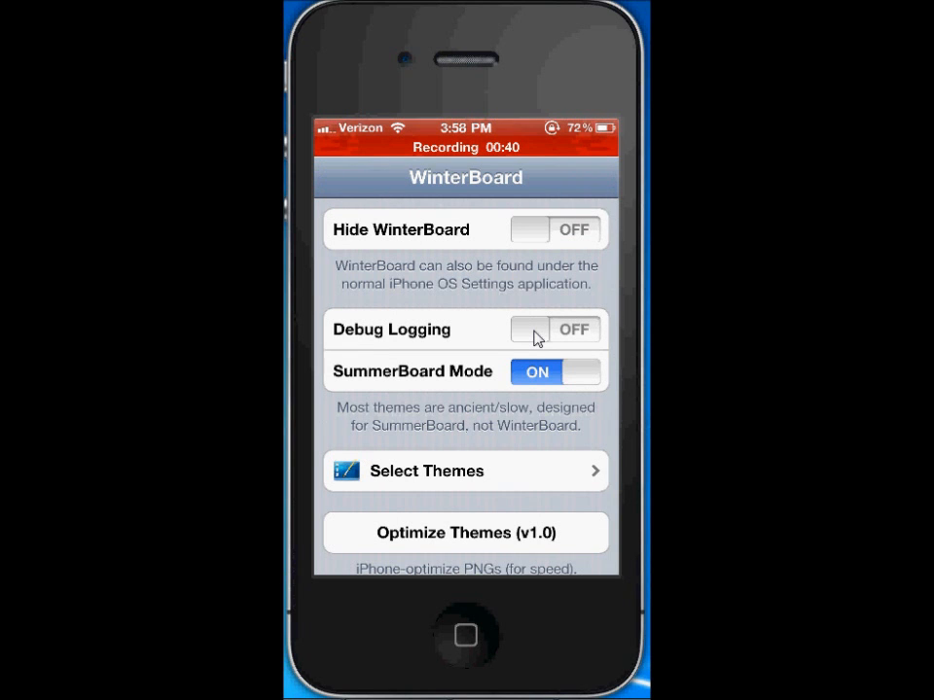
key(home)
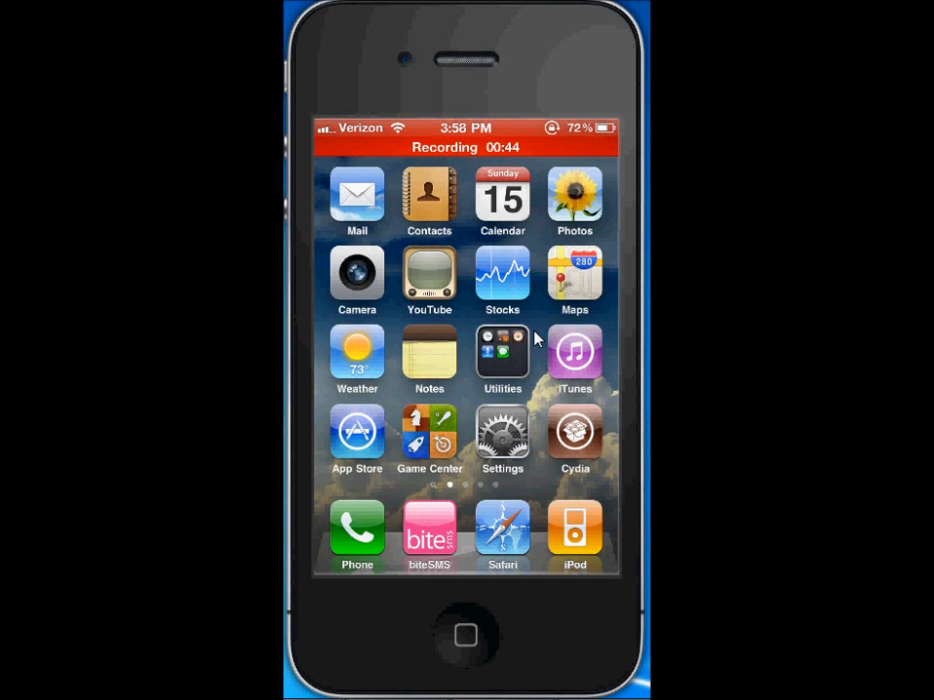
Launch the SublimeLockHD configuration web clip from the second home page.
scroll(left, 3)
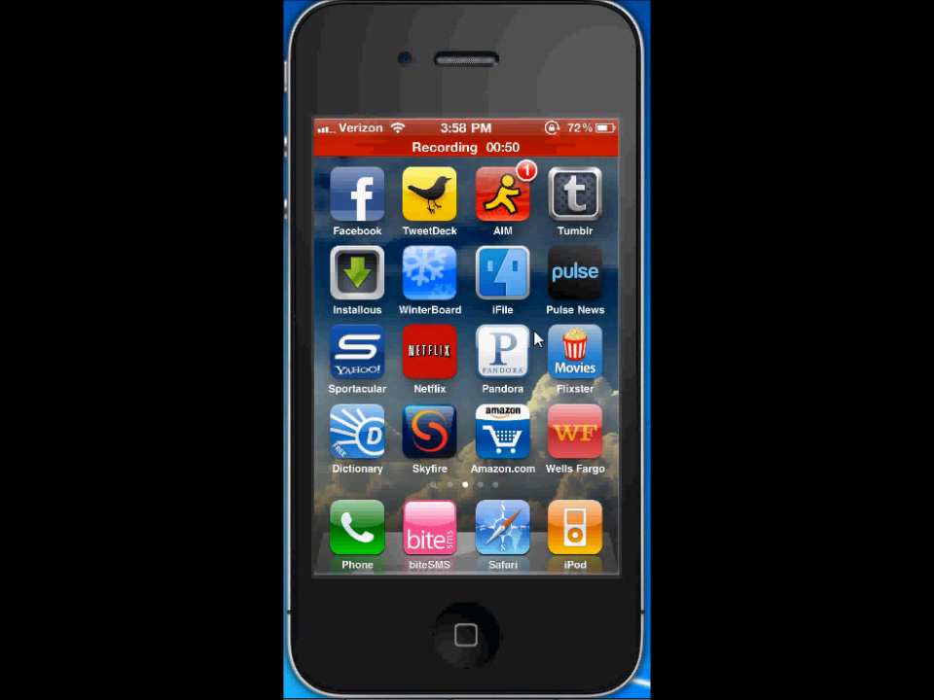
click(502, 535)
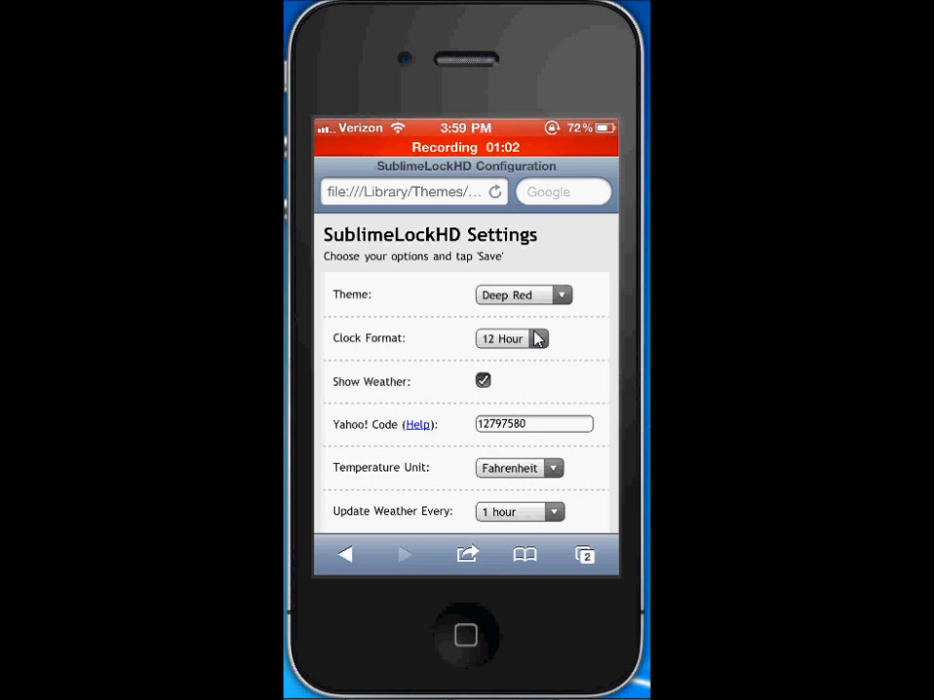
click(405, 192)
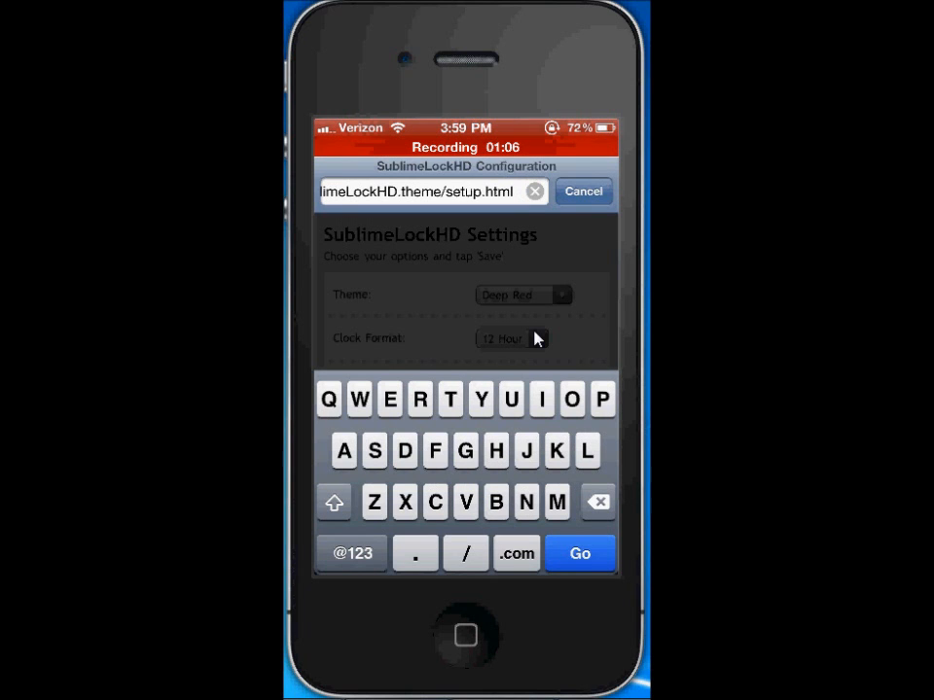
click(580, 553)
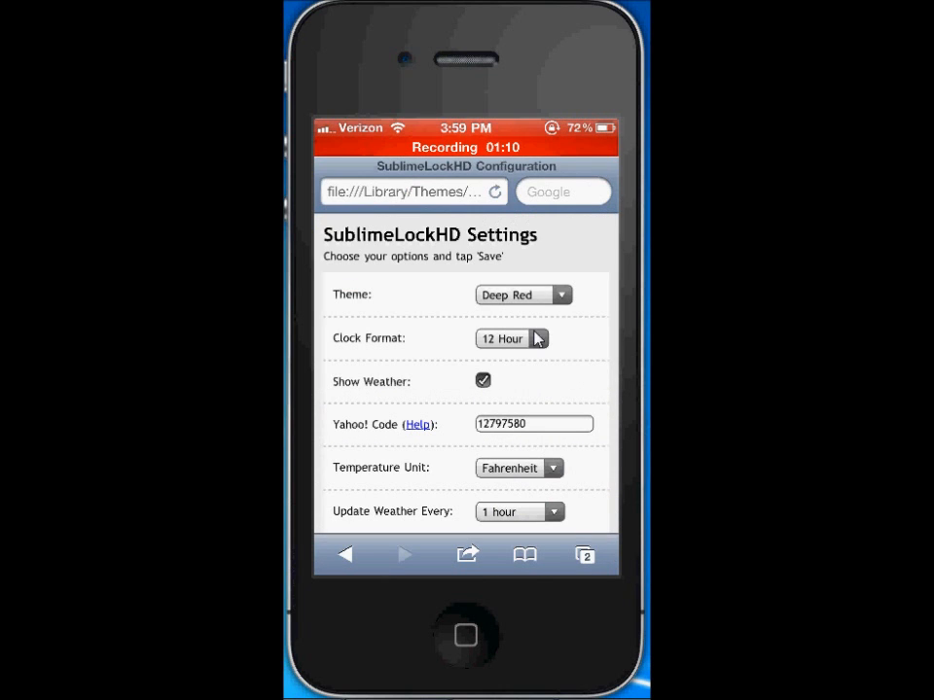
click(523, 296)
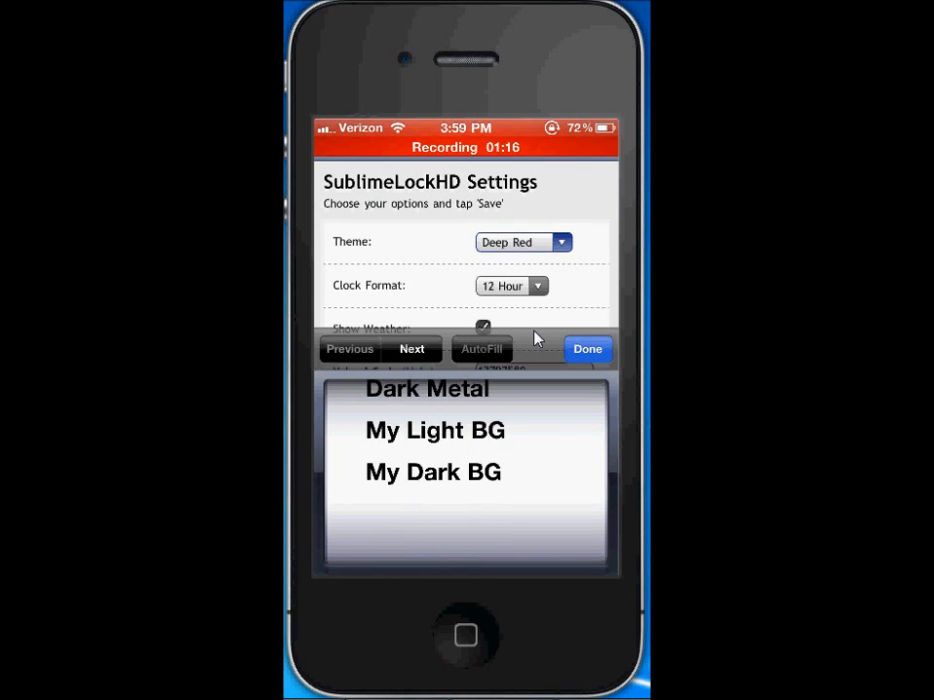
click(587, 348)
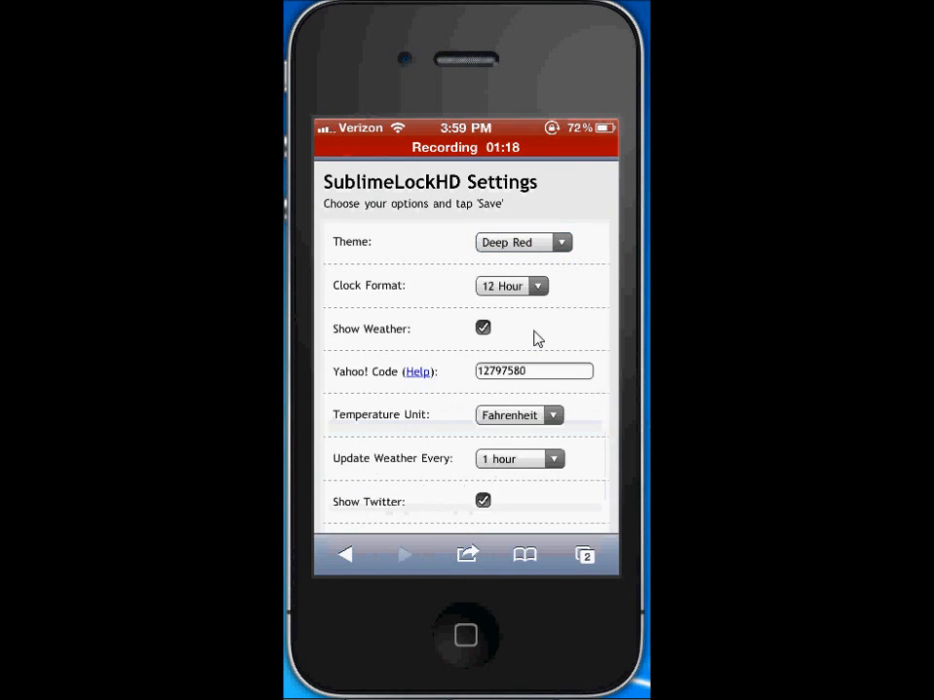
click(510, 284)
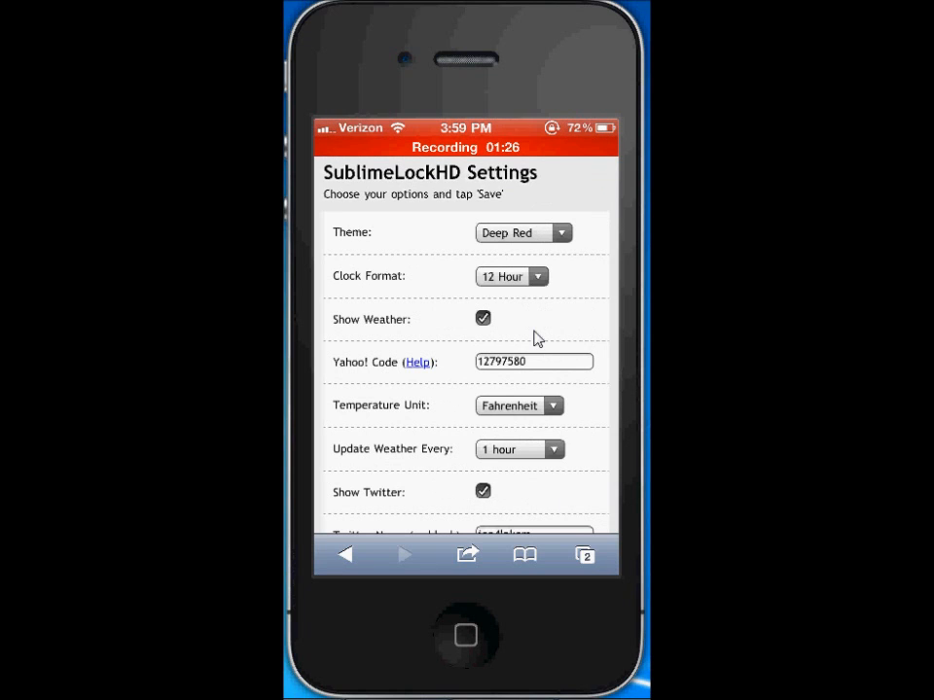
mouse_move(506, 343)
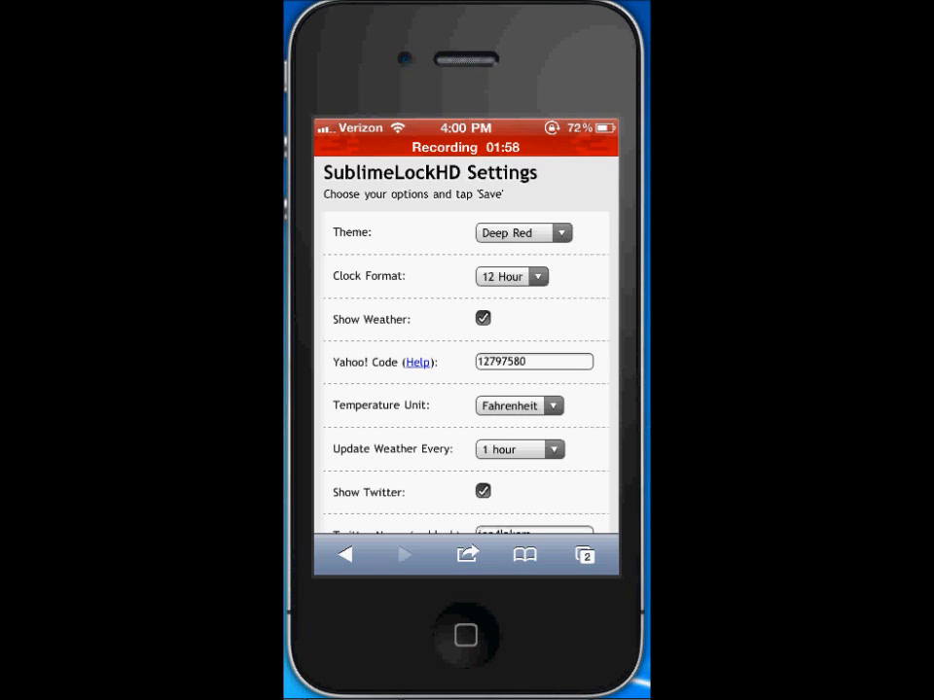
Enter zip code 95120 in the Yahoo Weather city/zip box to get San Jose's location code.
click(416, 362)
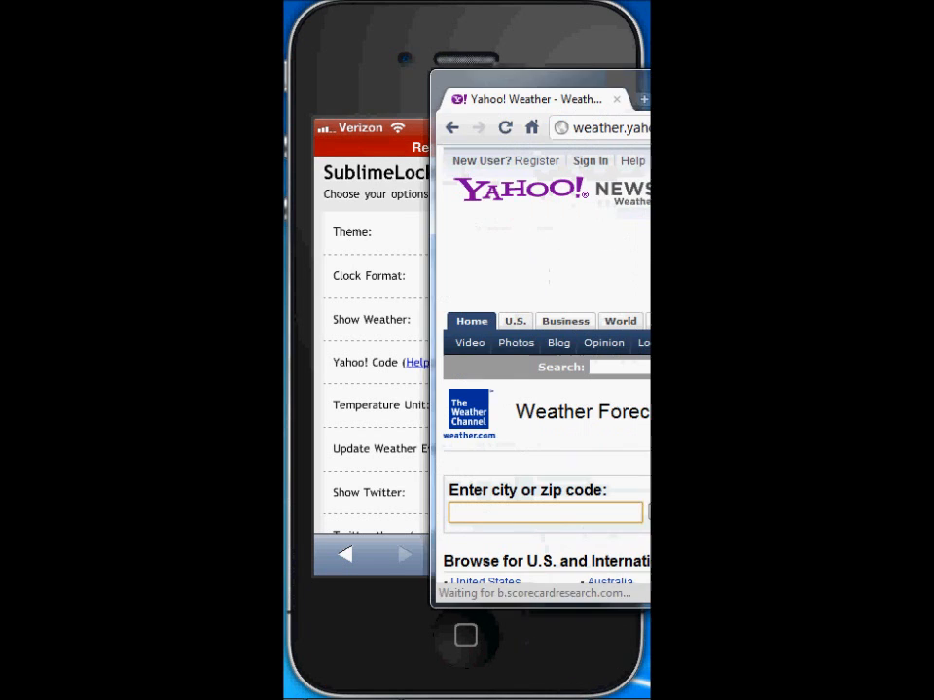
text(9)
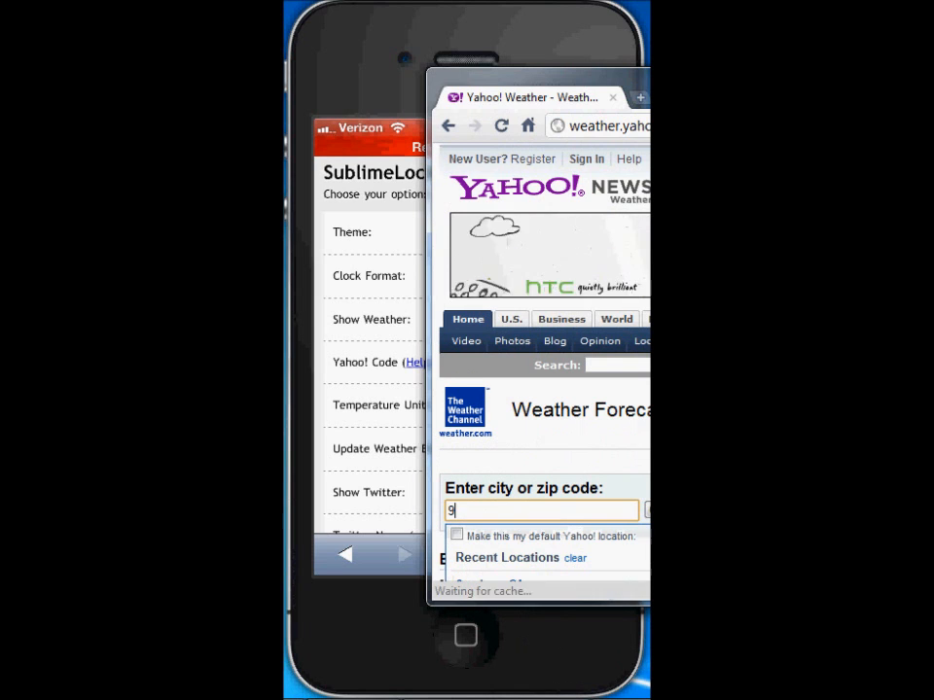
text(5120)
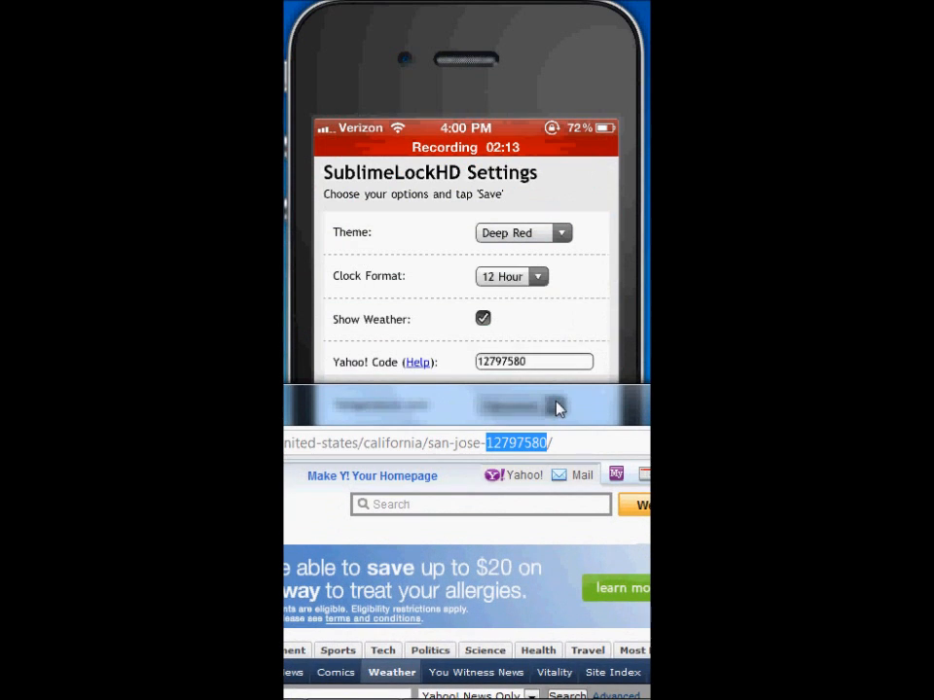
mouse_move(554, 393)
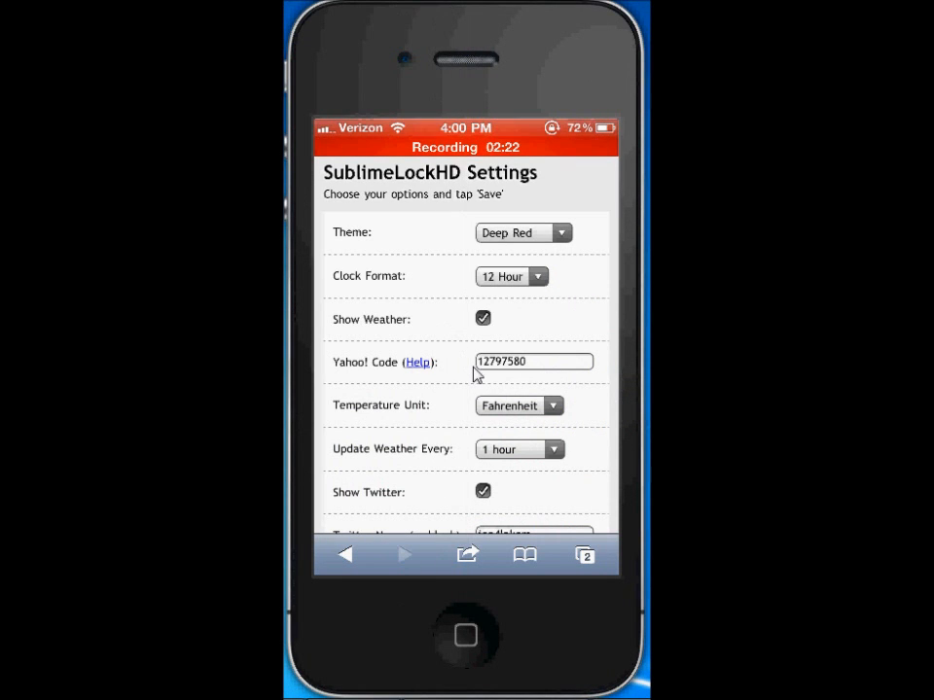
Reveal the lower settings options, including Twitter name jon4lakers and Save.
scroll(down, 3)
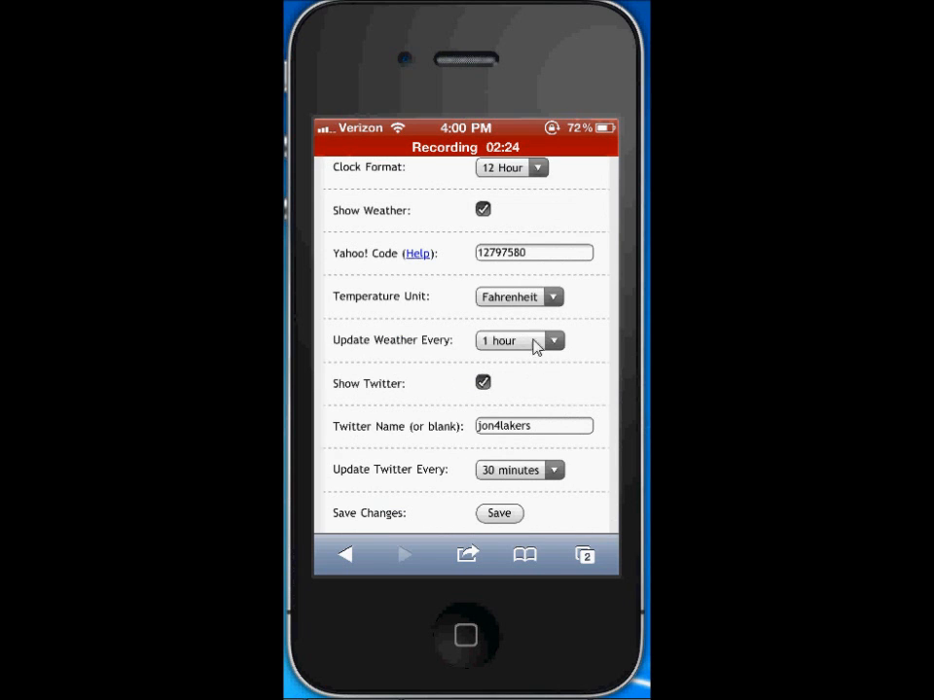
mouse_move(523, 435)
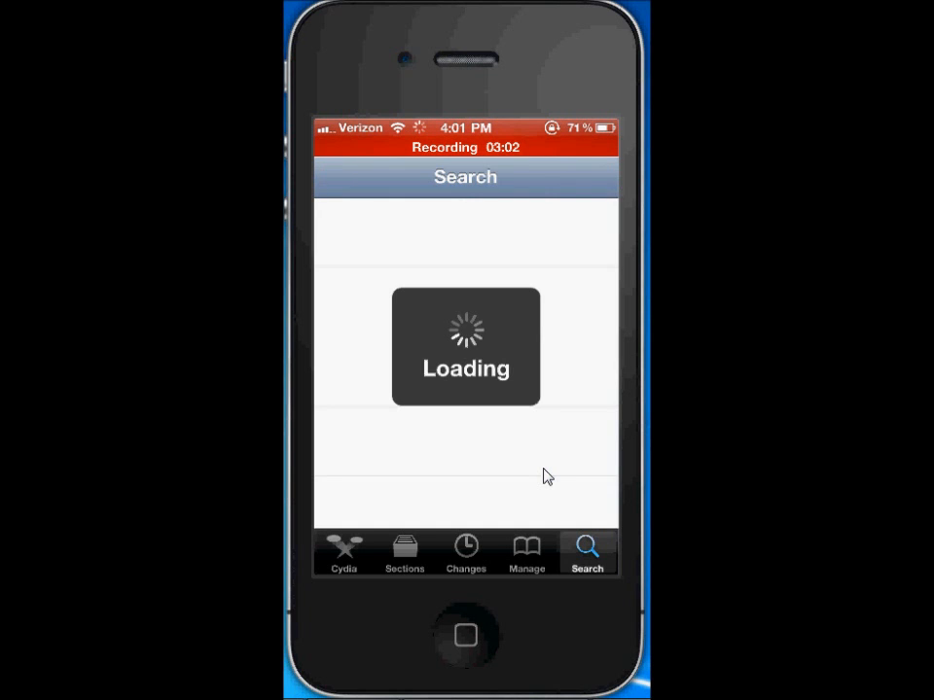
Search Cydia for 'Sublime' and select the Sublime Lock HD result.
text(Scree)
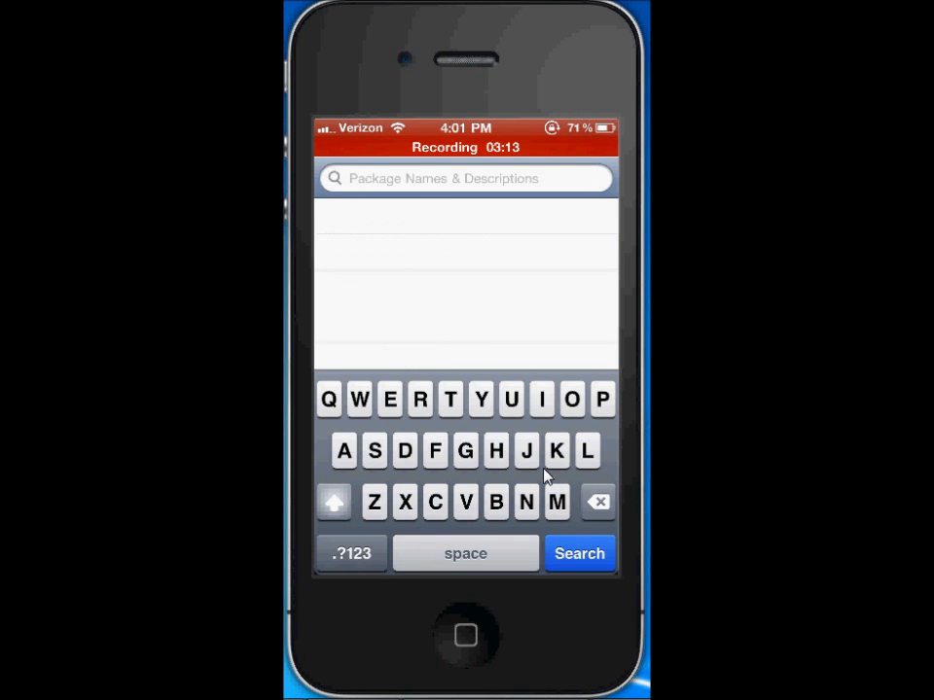
text(Sublime)
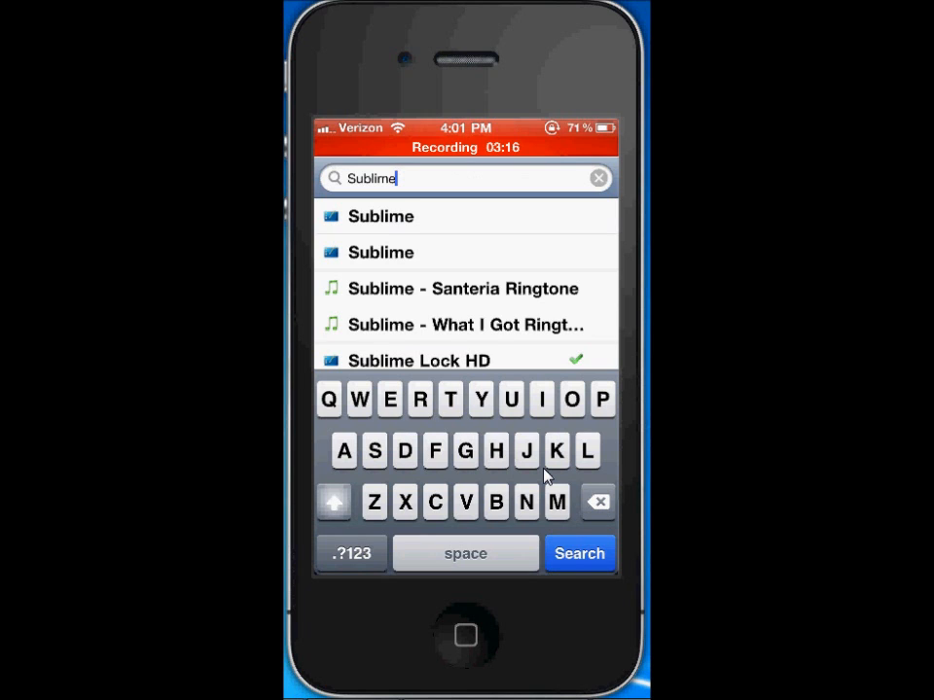
click(579, 552)
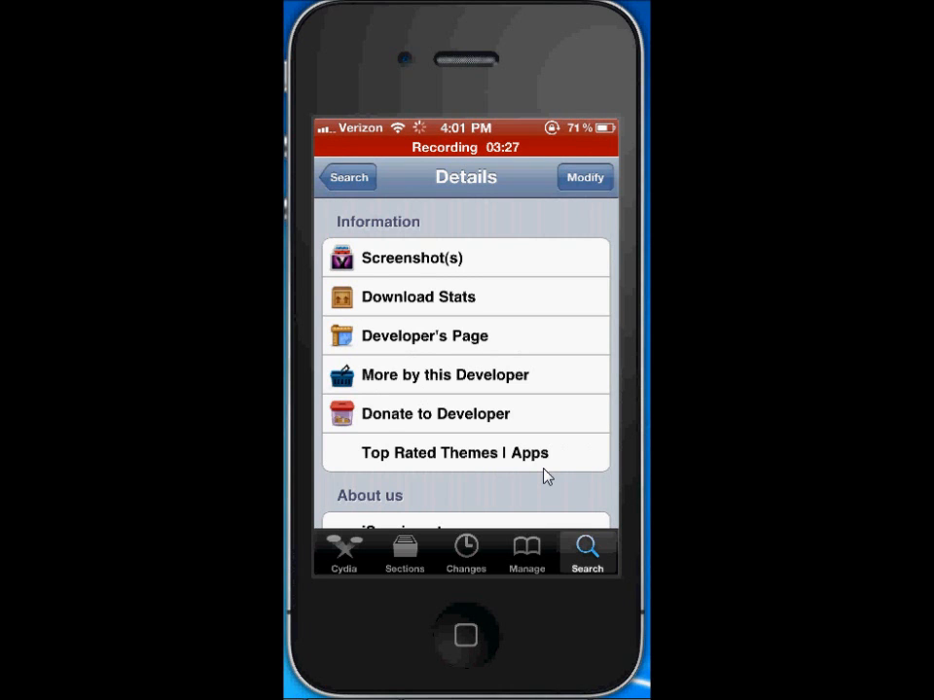
Browse the Sublime Lock HD screenshot previews down to the red lock-screen variant.
click(465, 451)
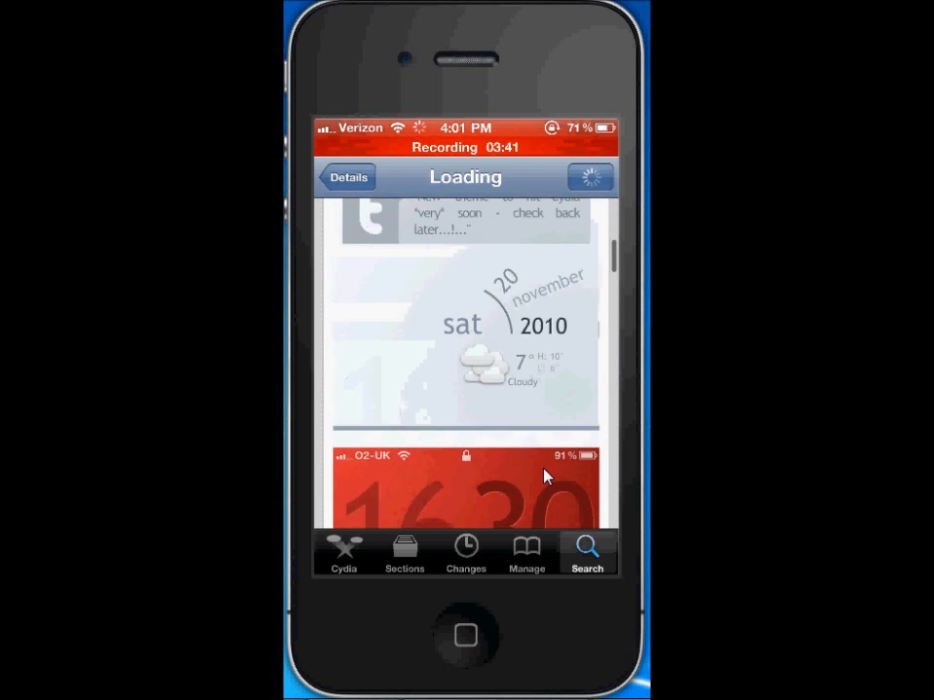
scroll(down, 3)
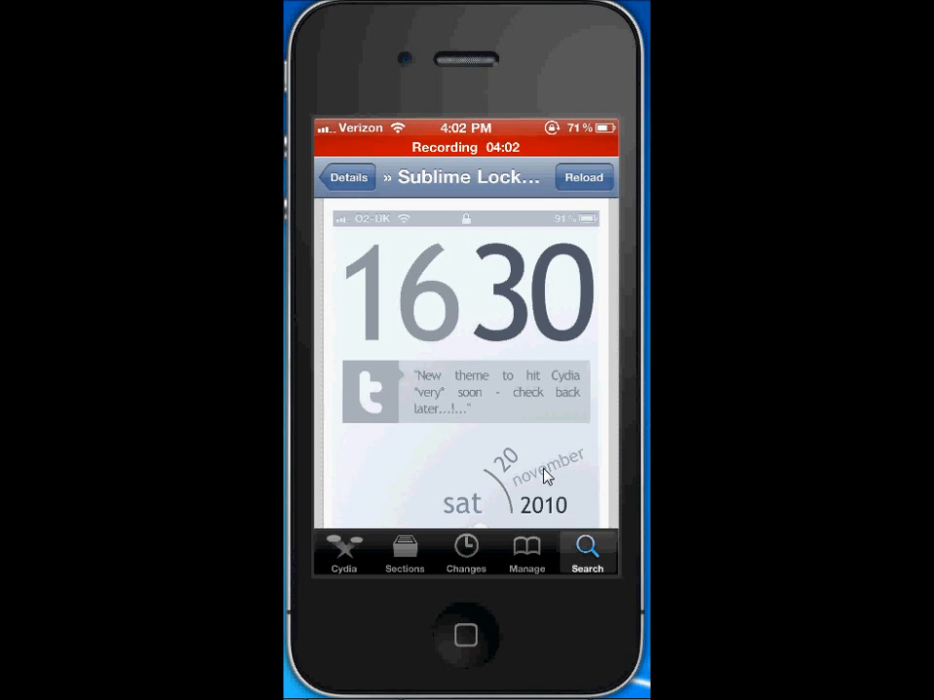
scroll(down, 3)
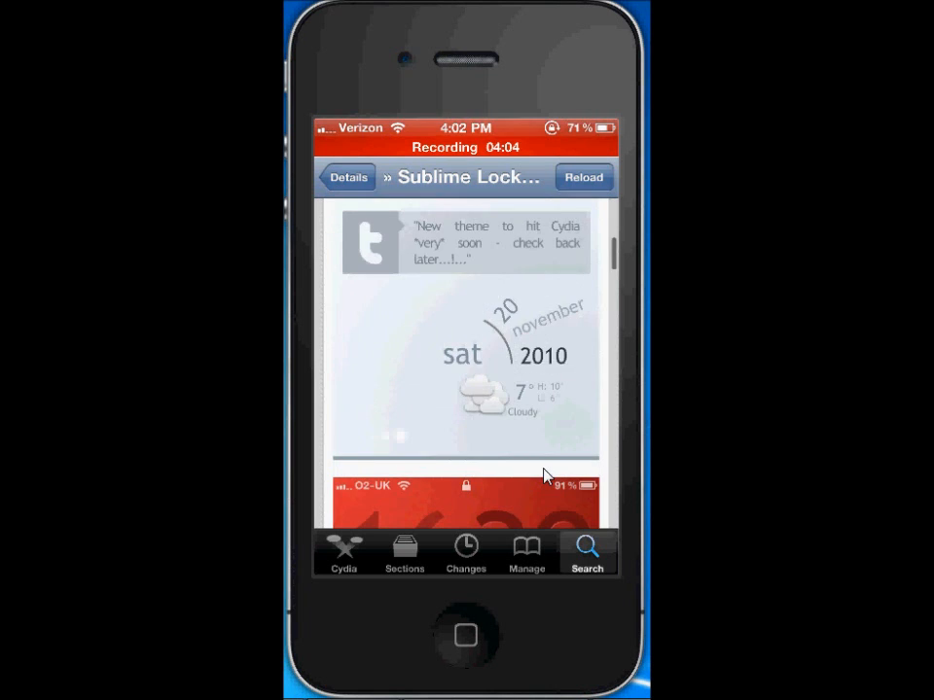
scroll(down, 3)
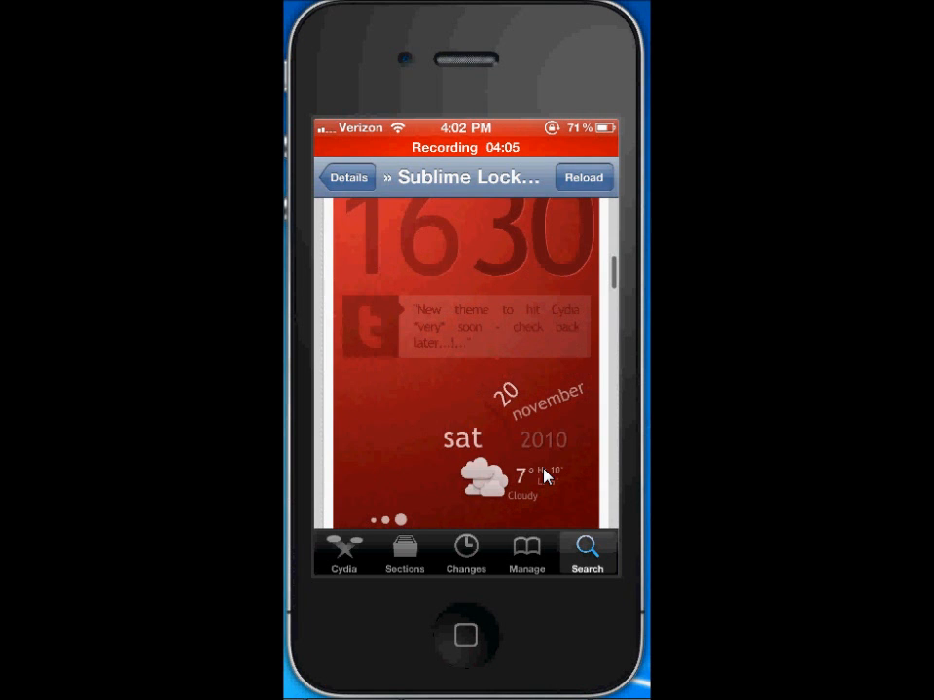
scroll(down, 3)
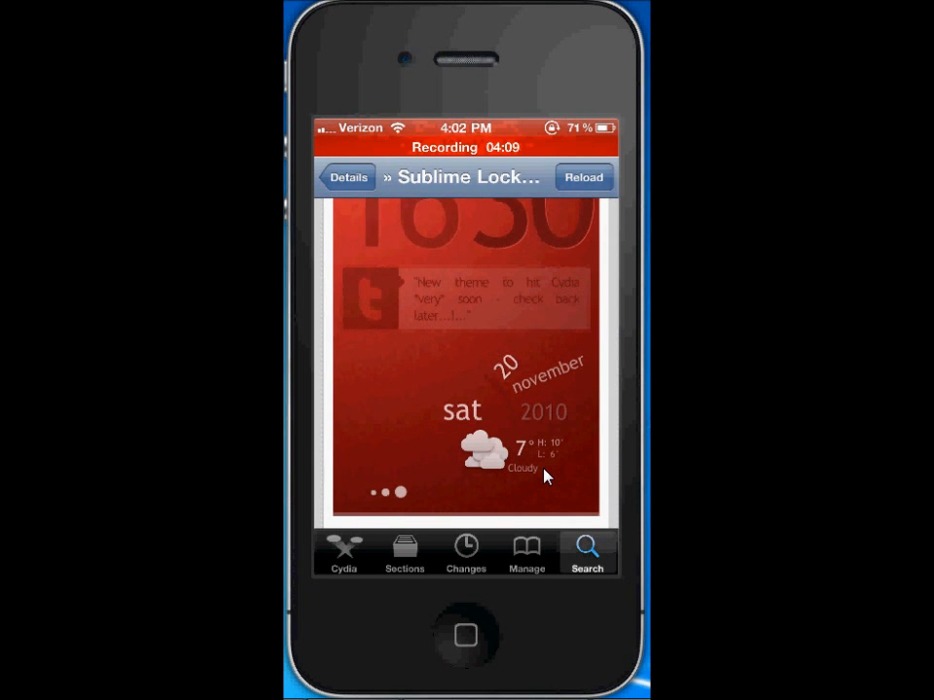